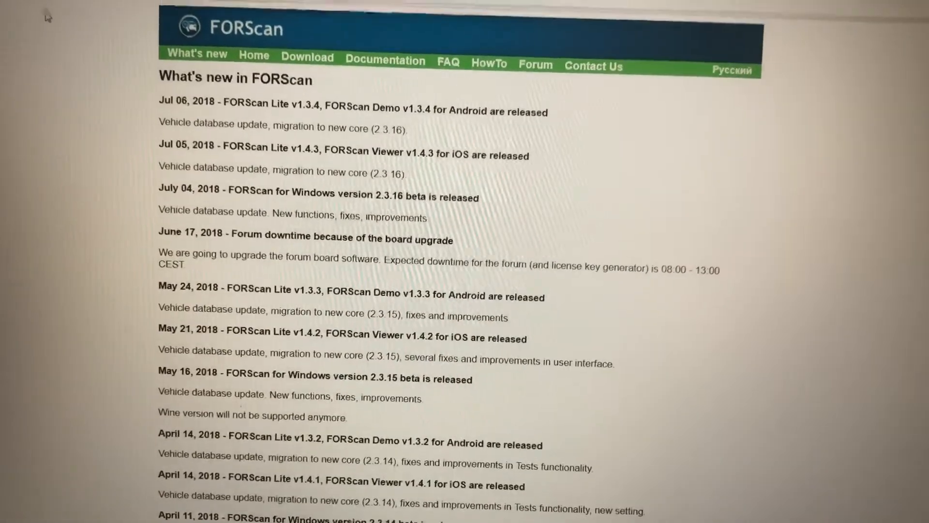
# Browse from the What's new list to the FORScan 2.3.16 beta for Windows download listing.
pyautogui.scroll(-3)
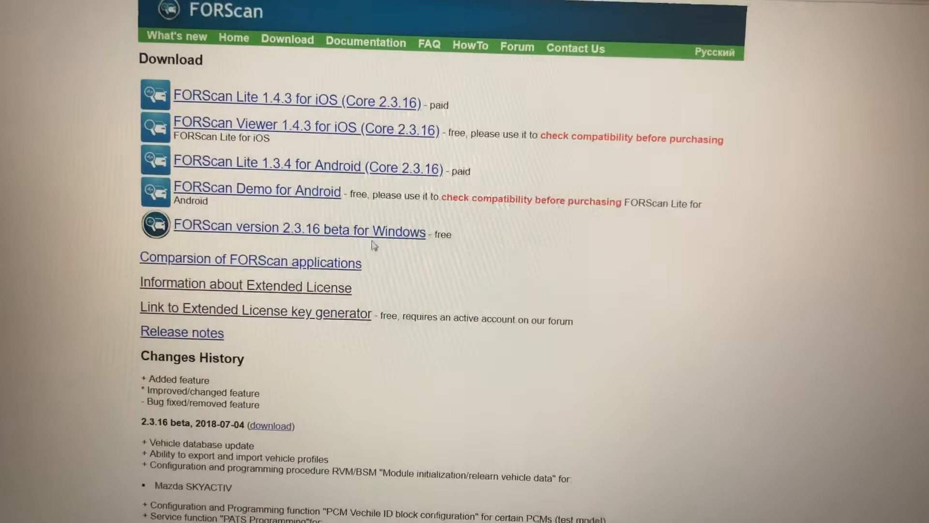
pyautogui.scroll(-3)
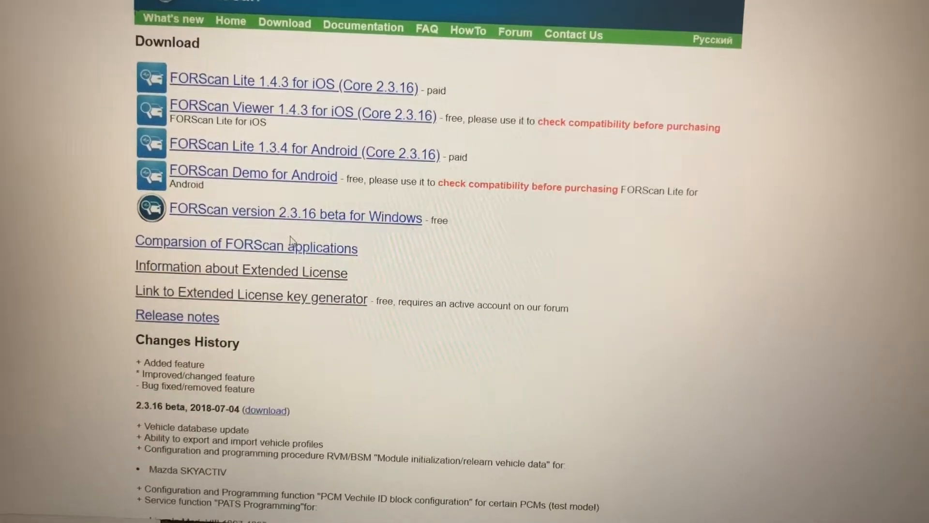
pyautogui.click(290, 215)
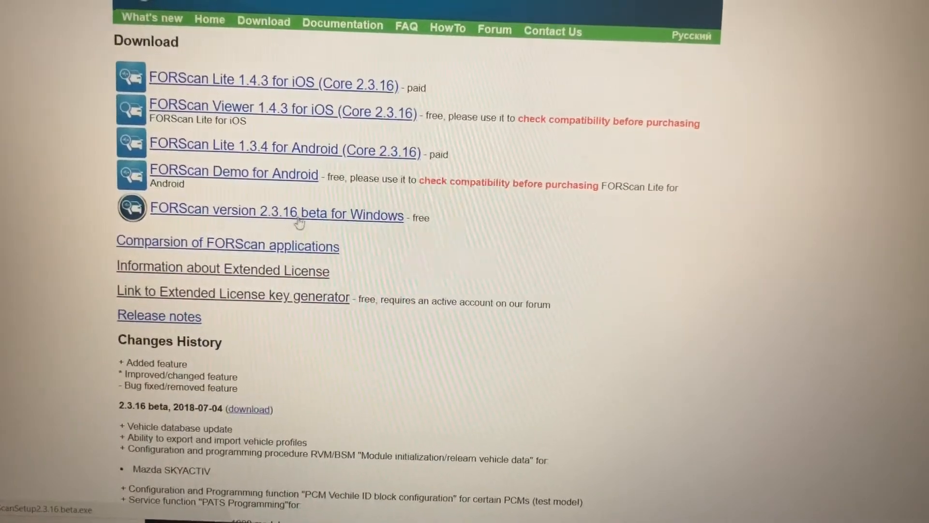
pyautogui.scroll(-3)
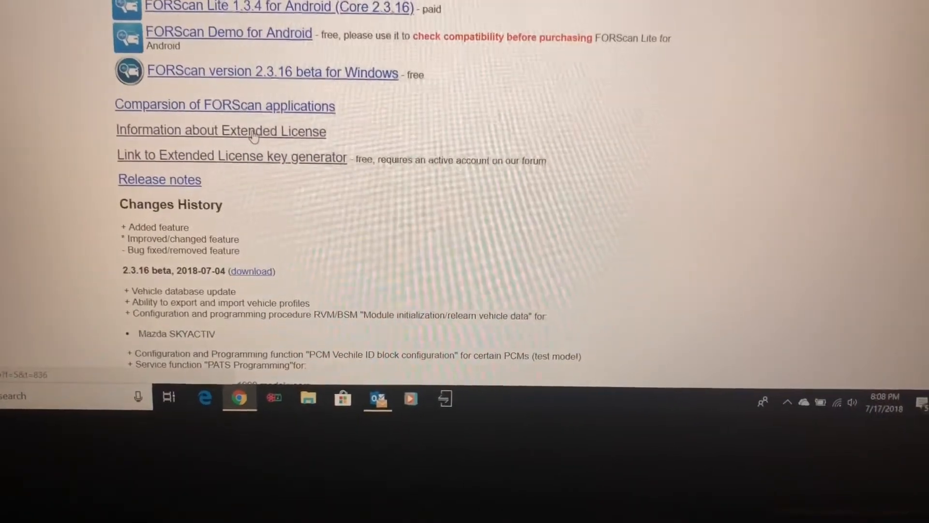
pyautogui.scroll(-3)
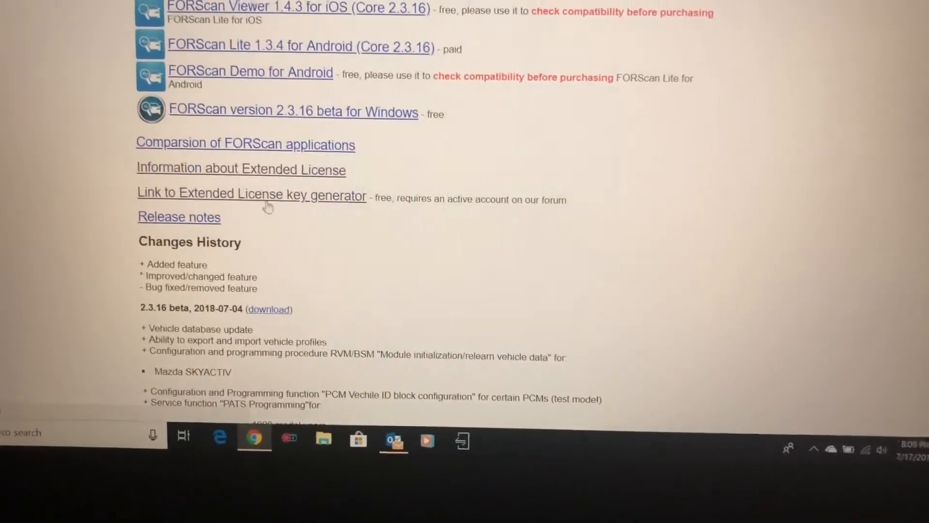
pyautogui.scroll(-3)
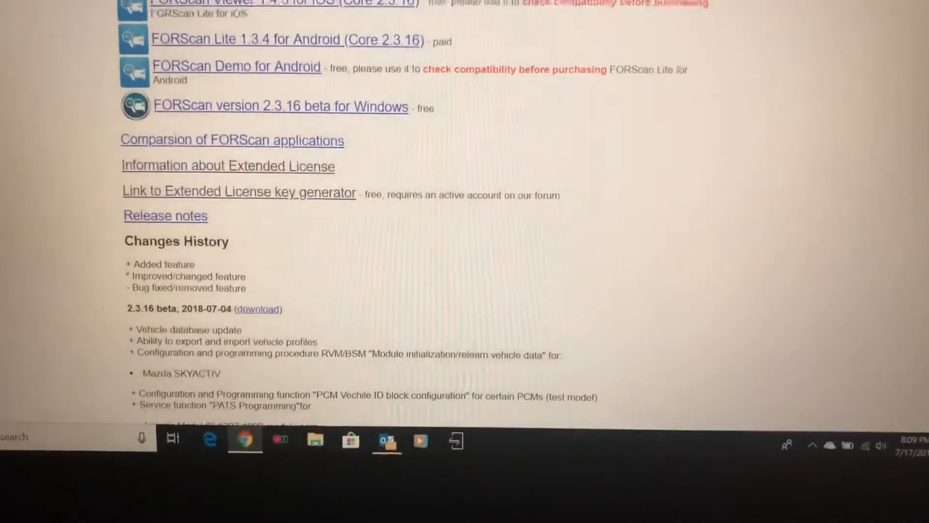
pyautogui.scroll(3)
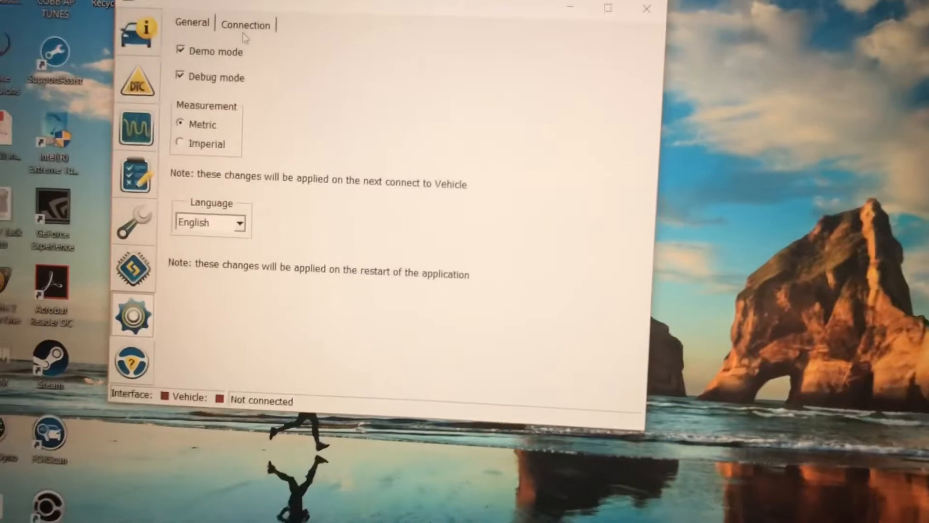
# Disable Demo mode and Debug mode in General settings and show the Connection settings.
pyautogui.click(245, 24)
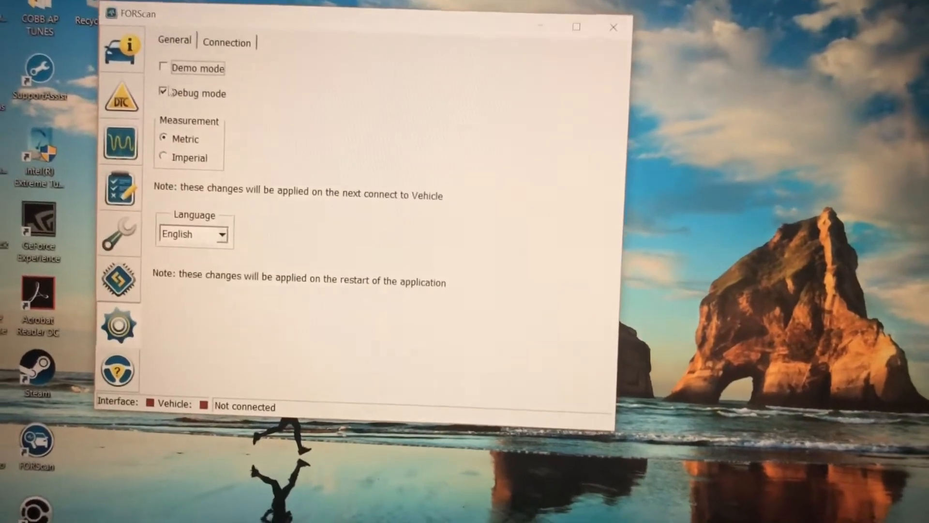
pyautogui.click(163, 93)
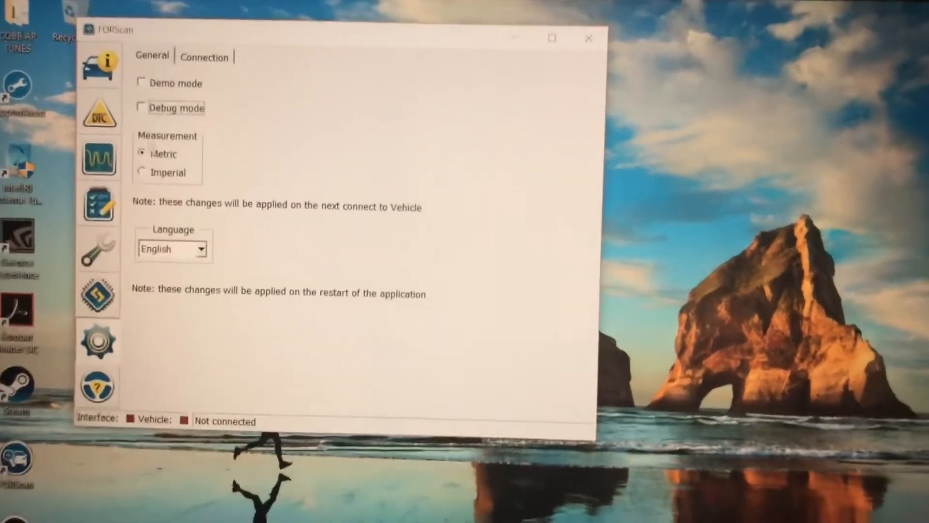
pyautogui.click(146, 169)
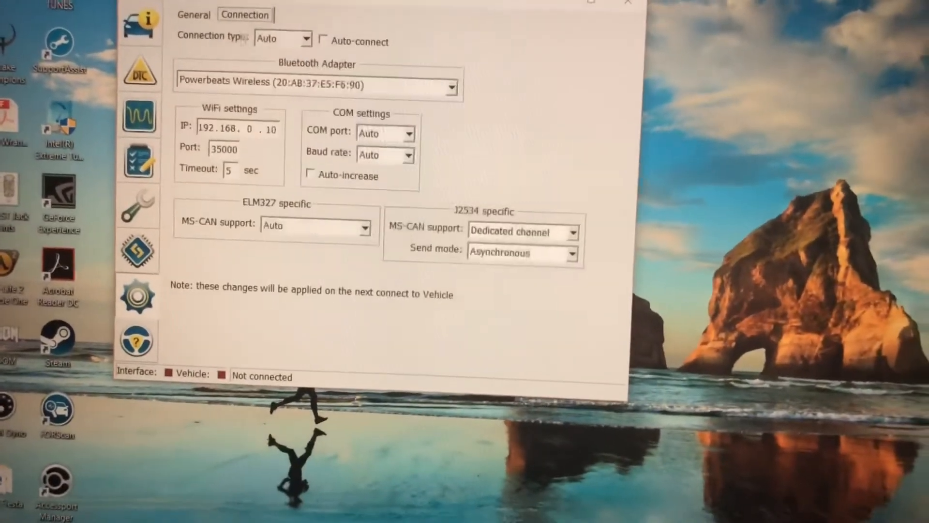
# Set the connection type to COM and the measurement units to Imperial.
pyautogui.click(279, 38)
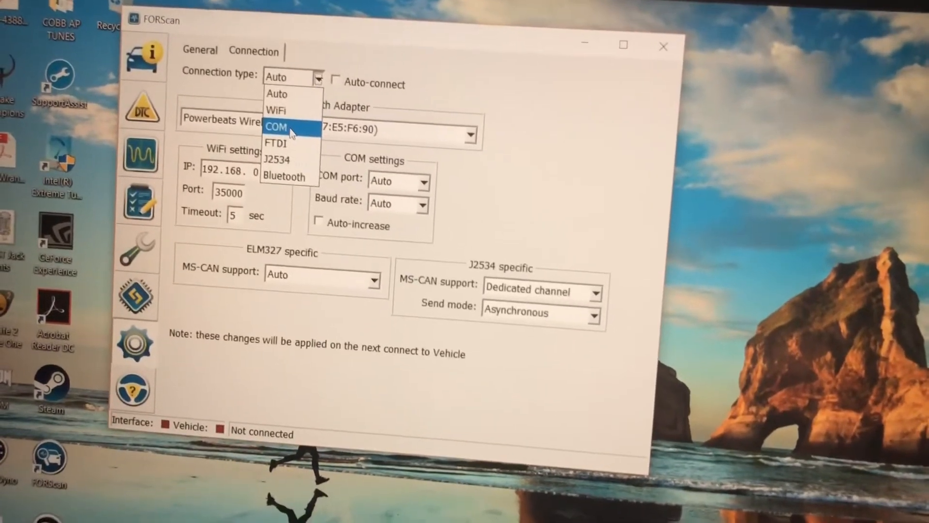
pyautogui.click(275, 127)
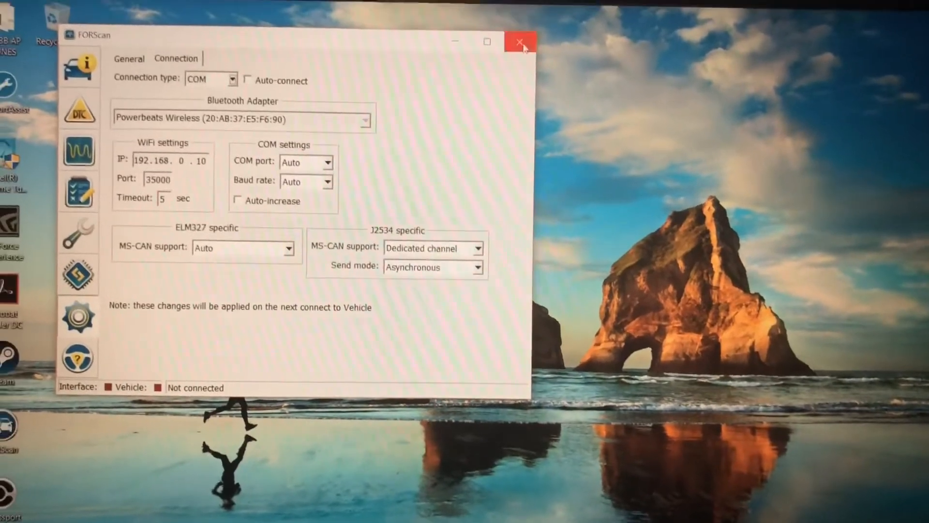
pyautogui.click(519, 42)
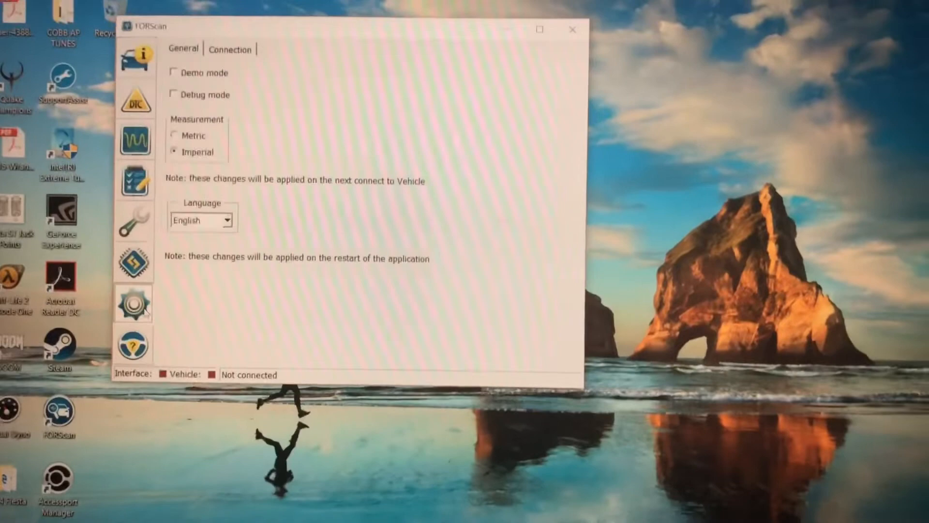
pyautogui.click(230, 49)
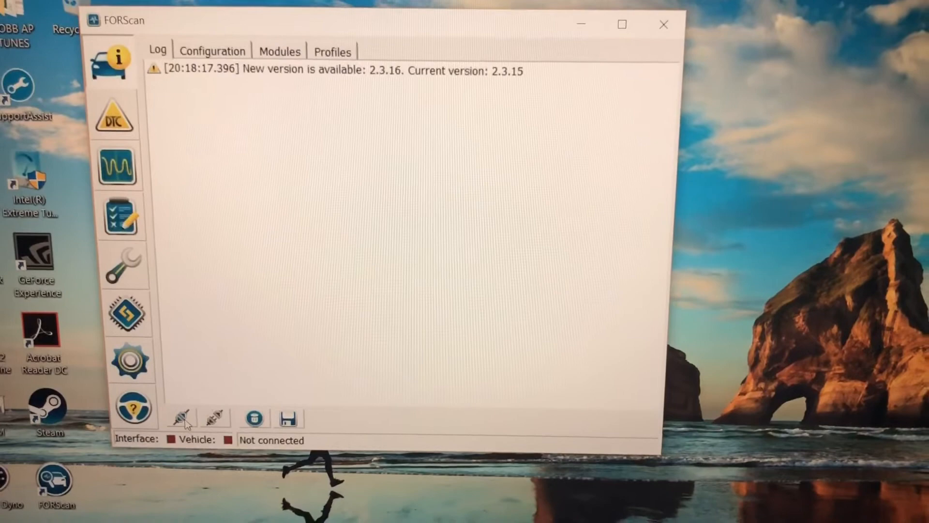
# Connect to the 2017 MY Fiesta with SYNC v3, confirming the MS CAN switch position.
pyautogui.click(179, 417)
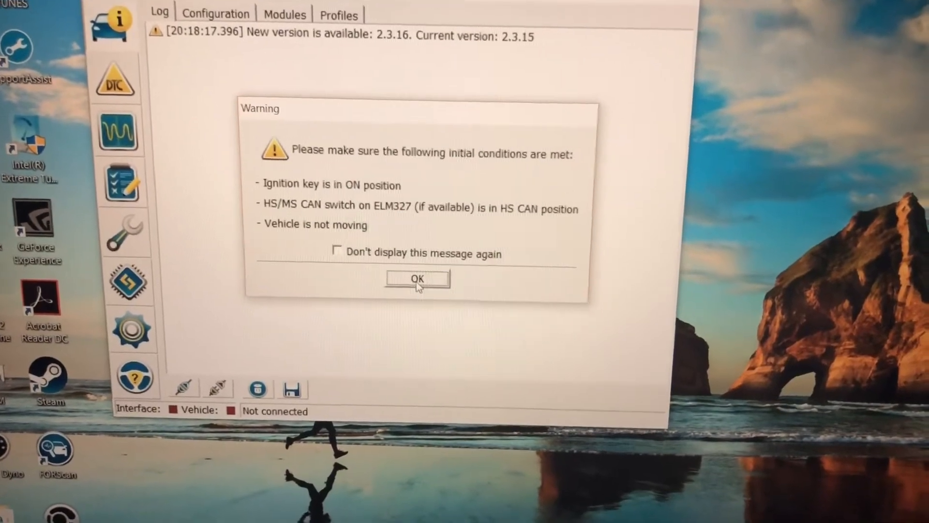
pyautogui.click(417, 279)
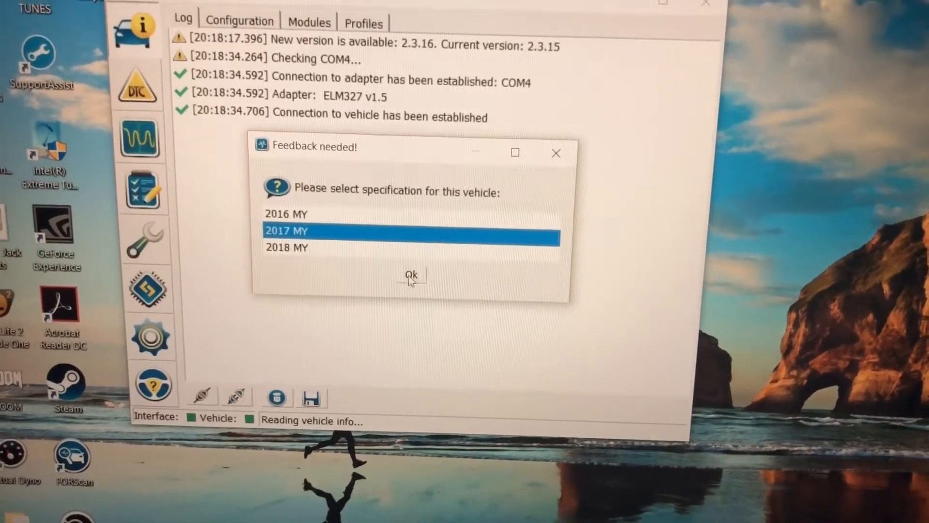
pyautogui.click(409, 274)
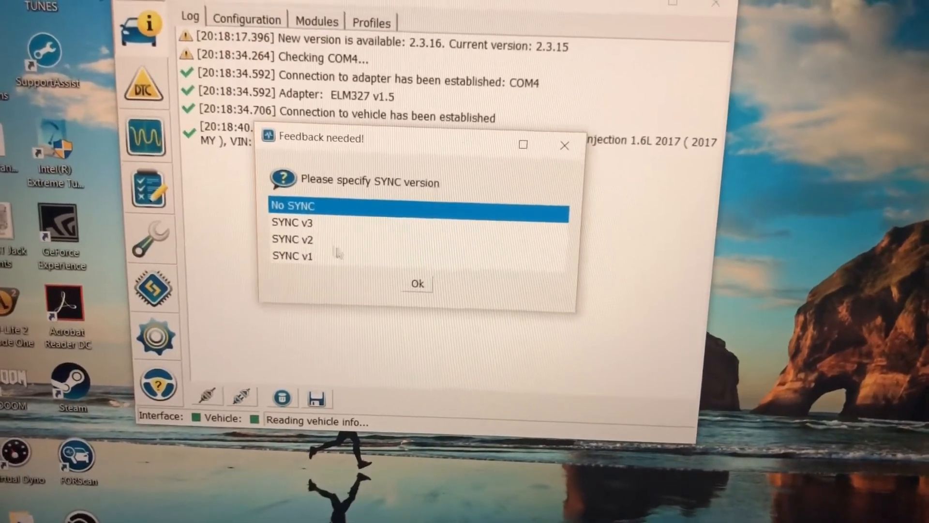
pyautogui.click(292, 227)
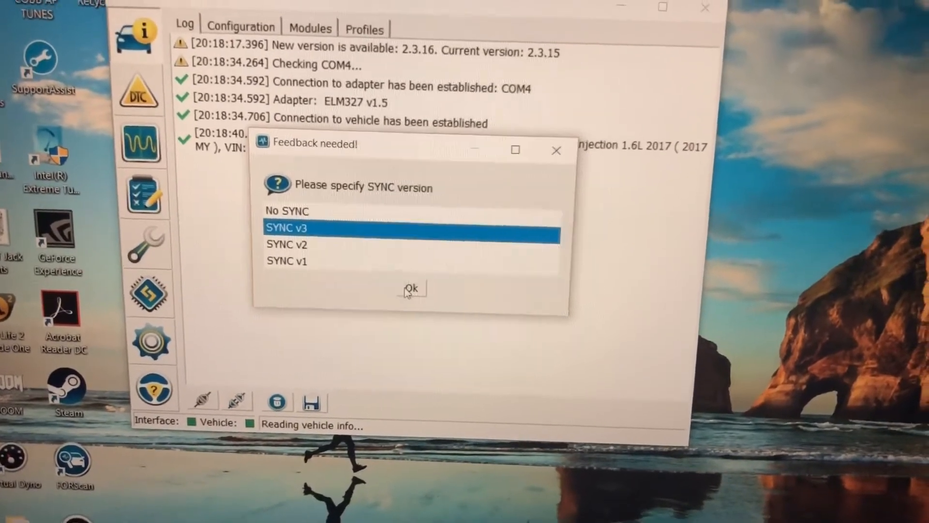
pyautogui.click(411, 288)
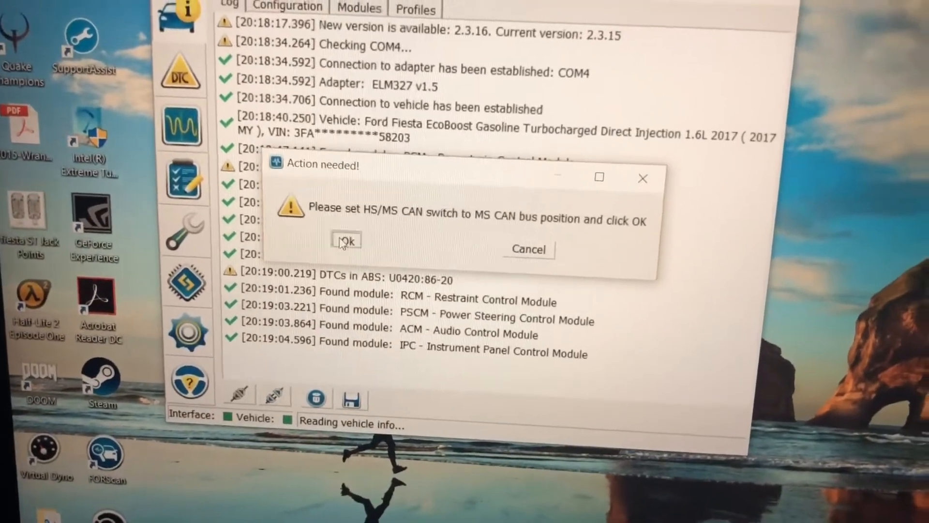
pyautogui.click(346, 240)
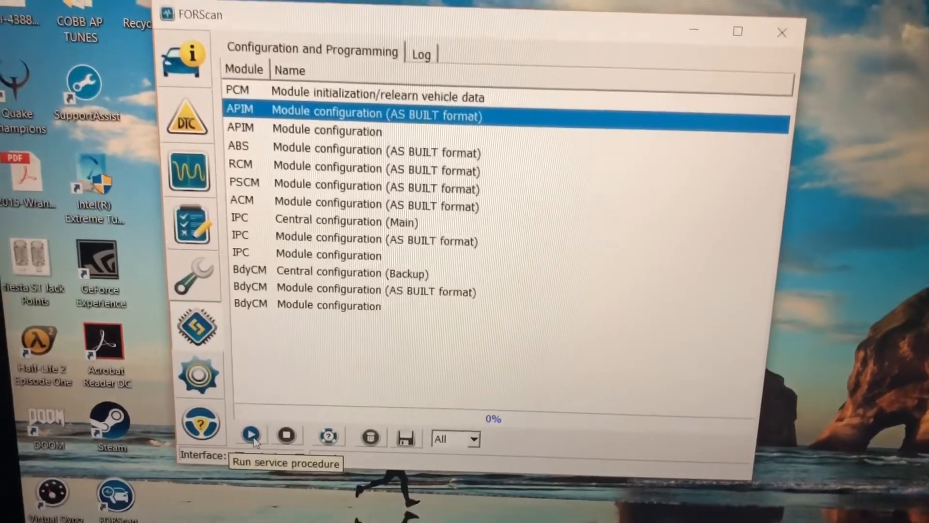
# Run the APIM AS BUILT procedure, confirming HS CAN and accepting the warning.
pyautogui.click(251, 436)
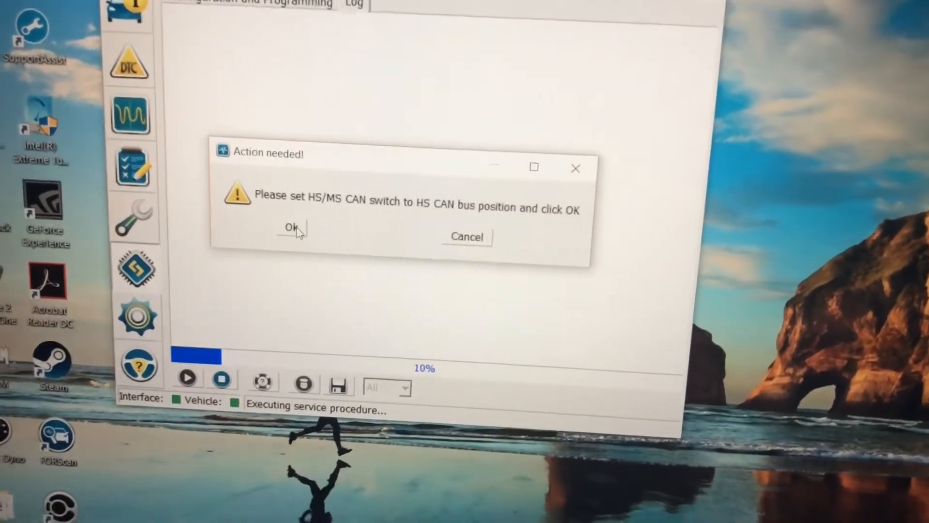
pyautogui.click(290, 228)
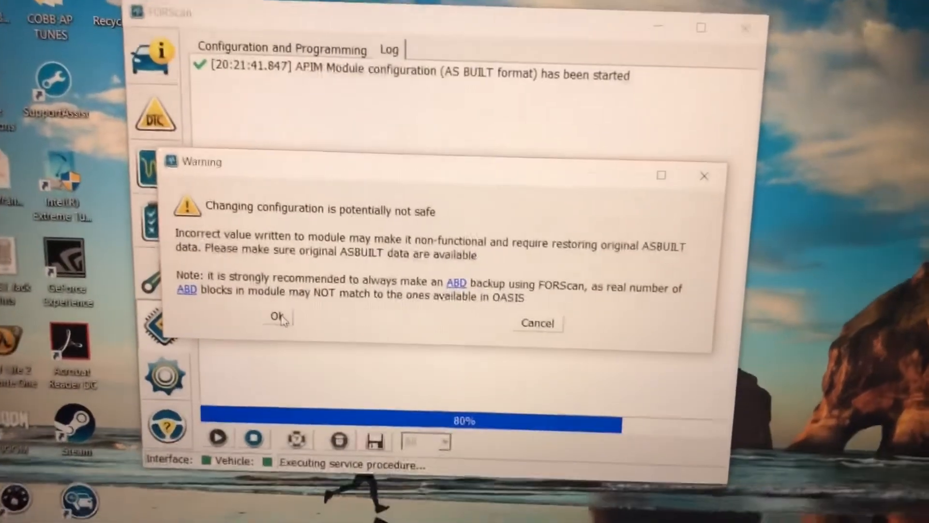
pyautogui.click(277, 317)
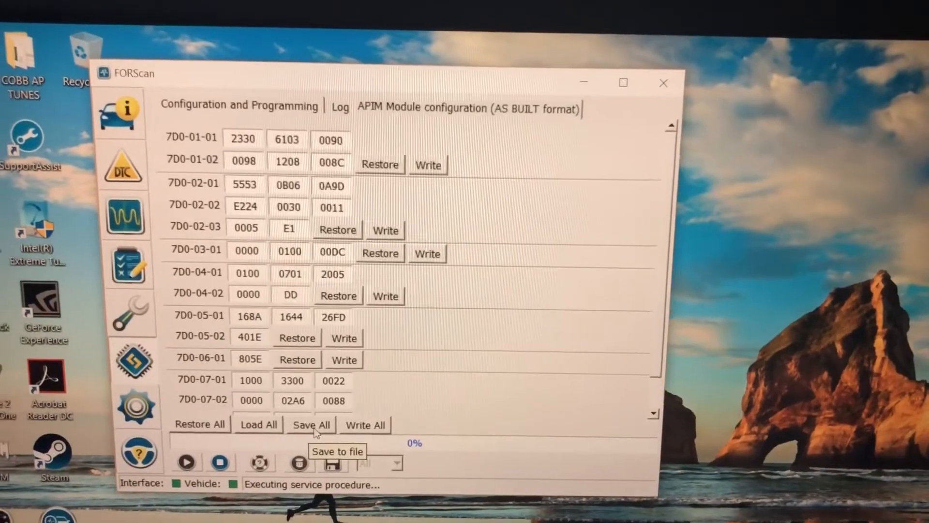
# Cancel saving the current APIM values to file, then load values from a saved file.
pyautogui.click(312, 425)
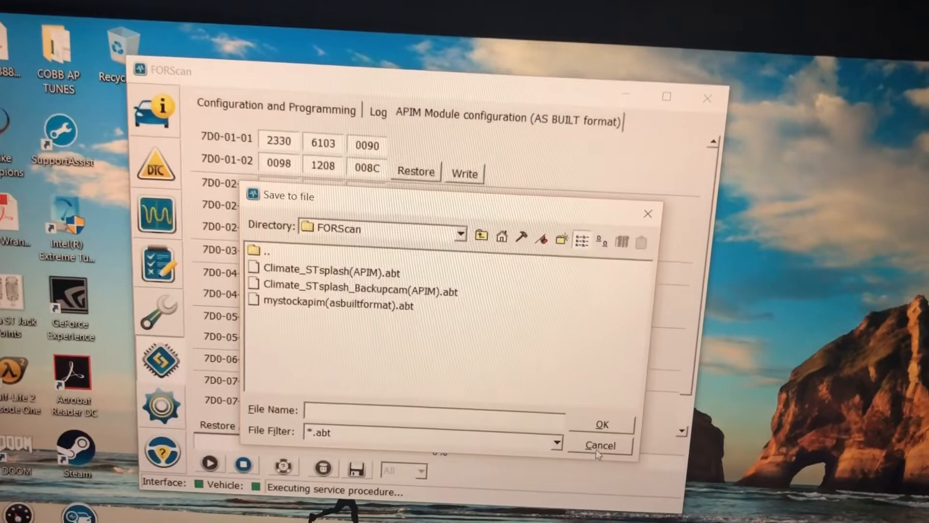
pyautogui.click(600, 445)
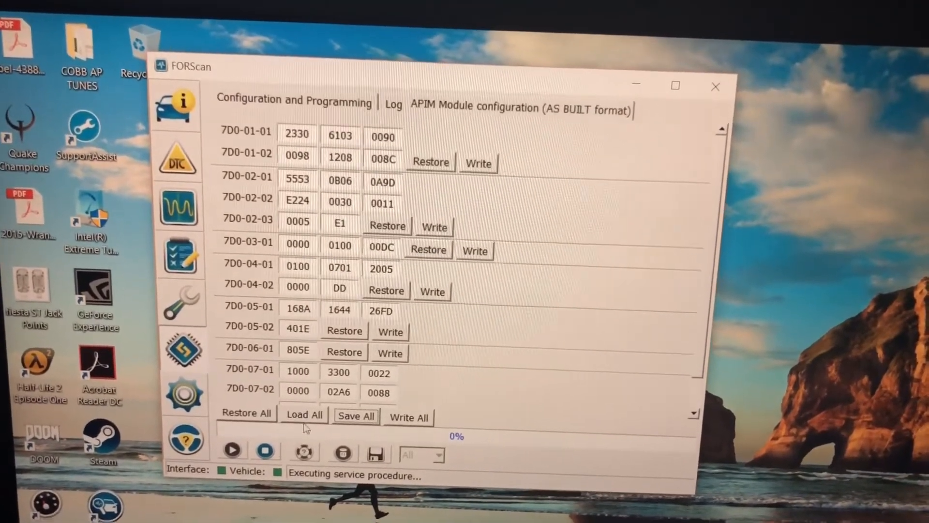
pyautogui.click(304, 413)
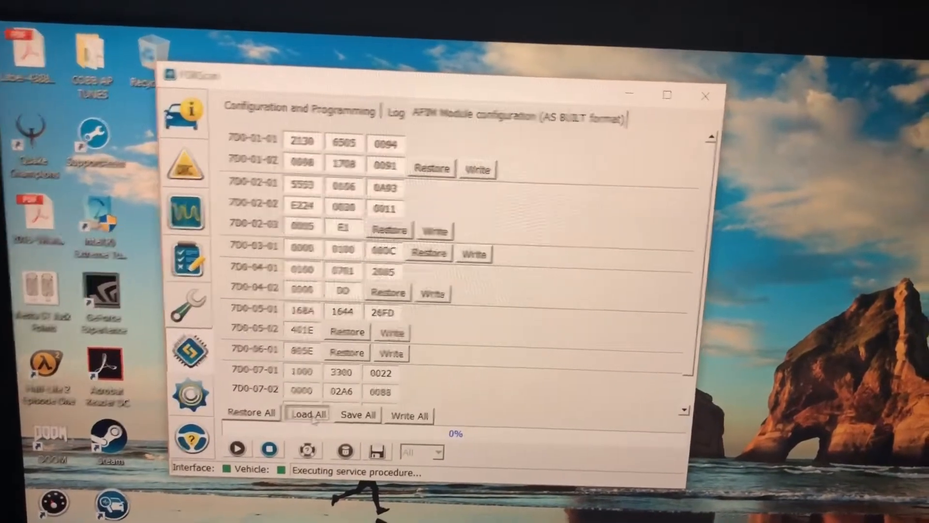
# Load another saved .abt file, restoring the APIM's original AS BUILT values.
pyautogui.click(307, 414)
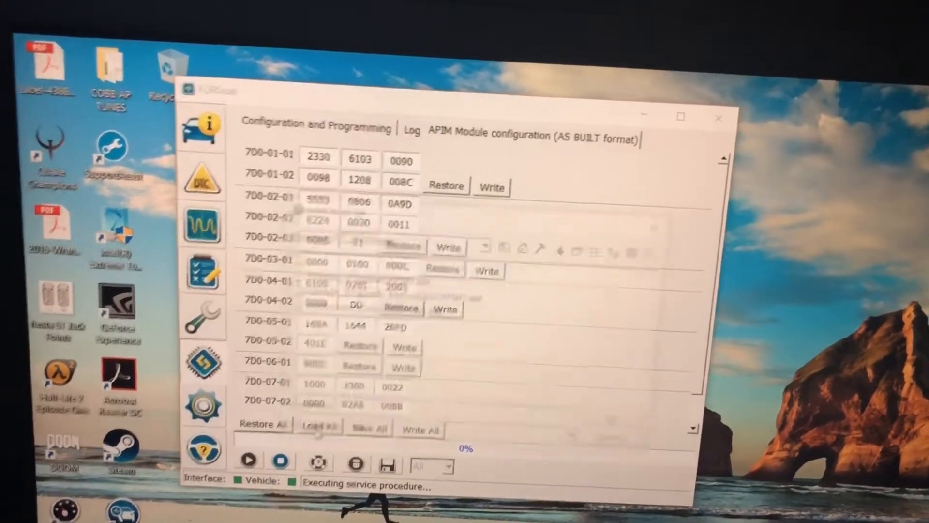
pyautogui.click(318, 425)
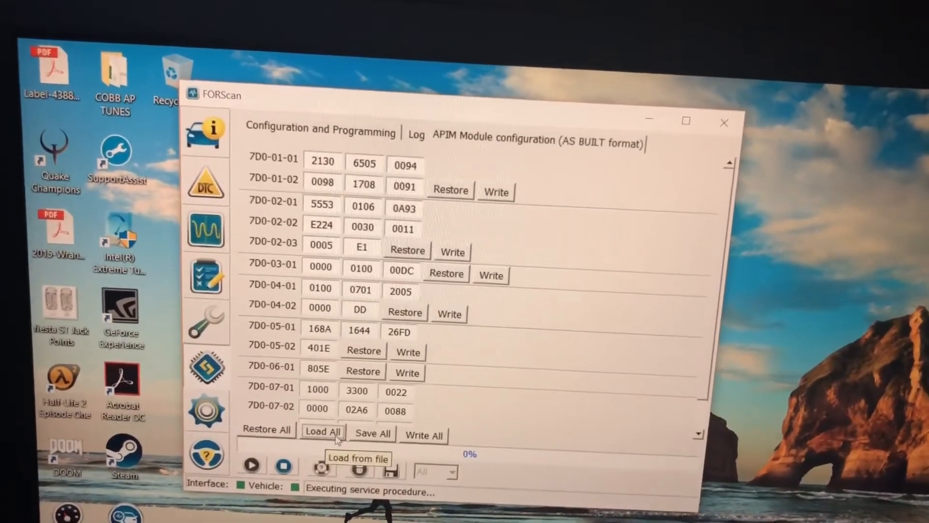
pyautogui.click(323, 430)
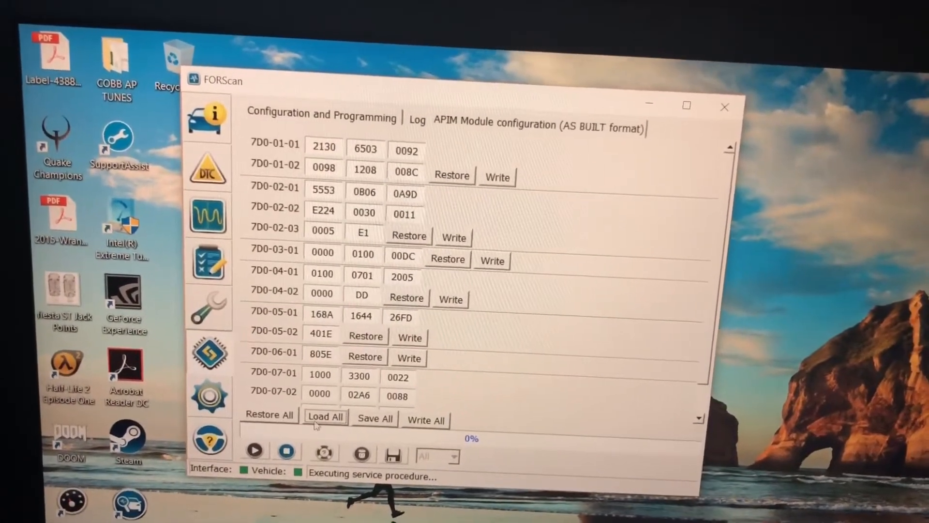
pyautogui.click(324, 418)
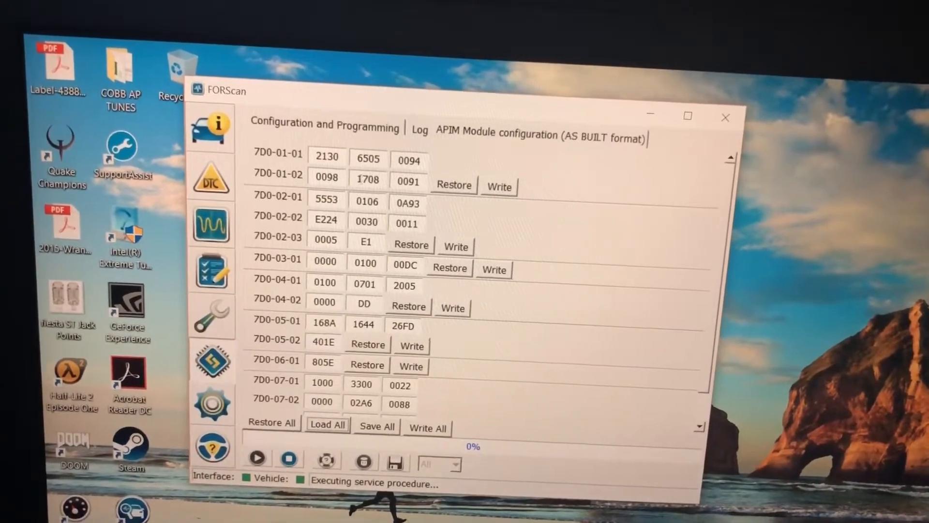
pyautogui.click(327, 425)
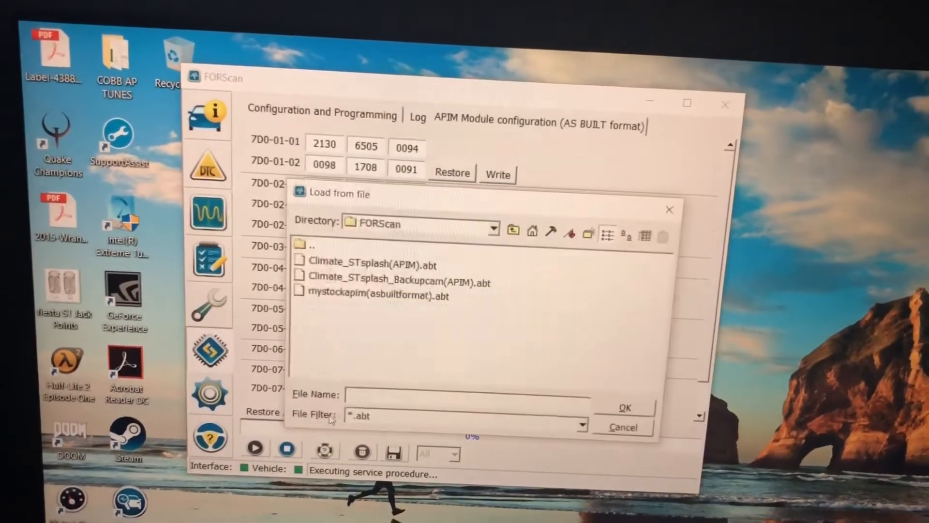
pyautogui.click(370, 264)
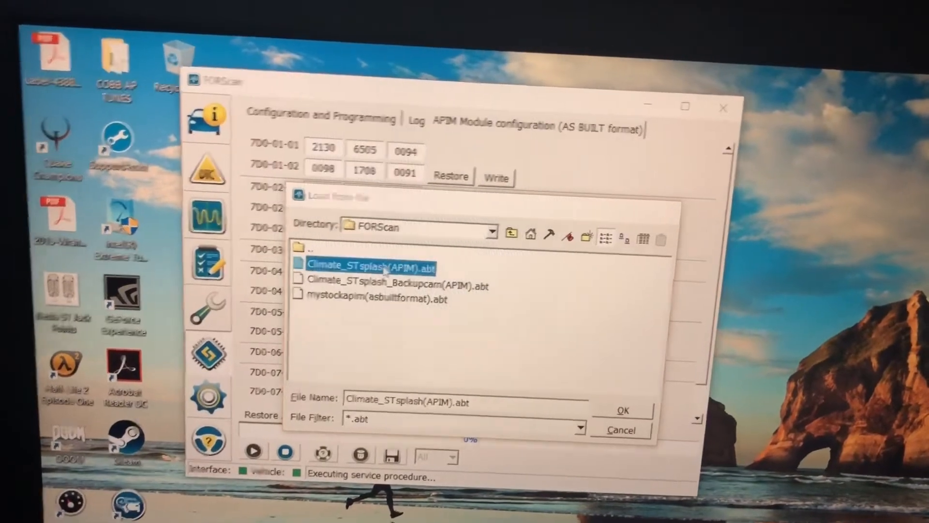
pyautogui.click(622, 410)
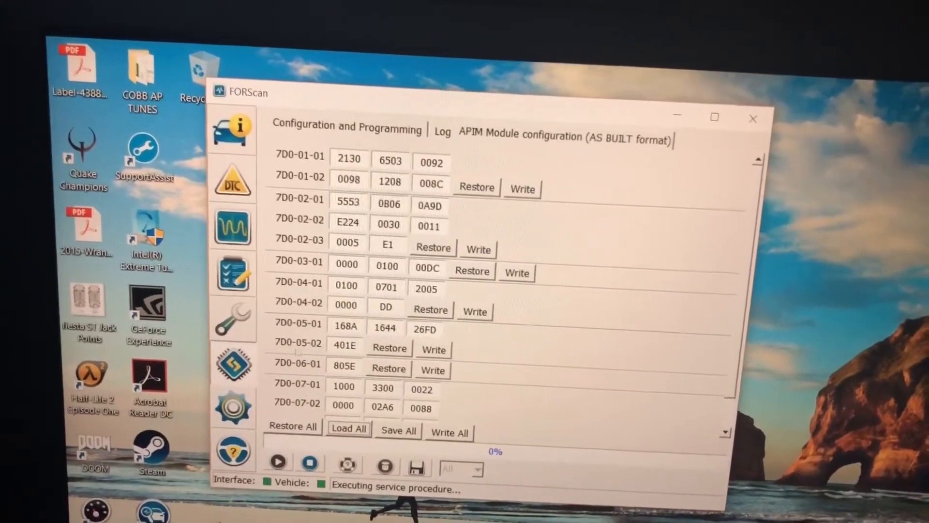
pyautogui.click(348, 428)
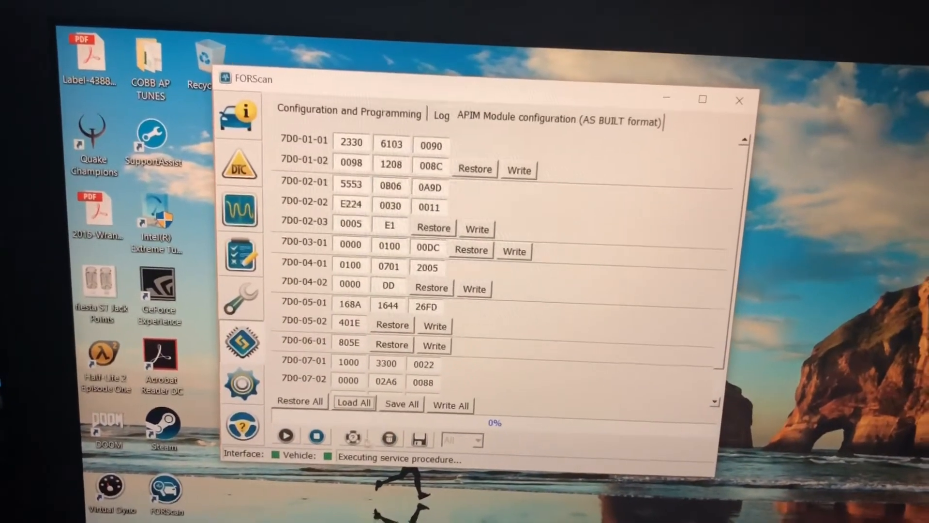
pyautogui.moveTo(354, 406)
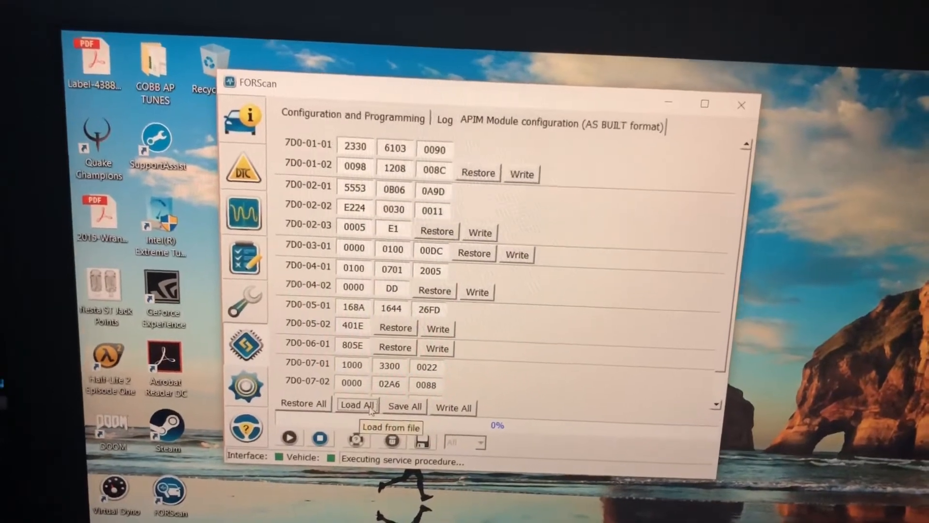
pyautogui.click(356, 405)
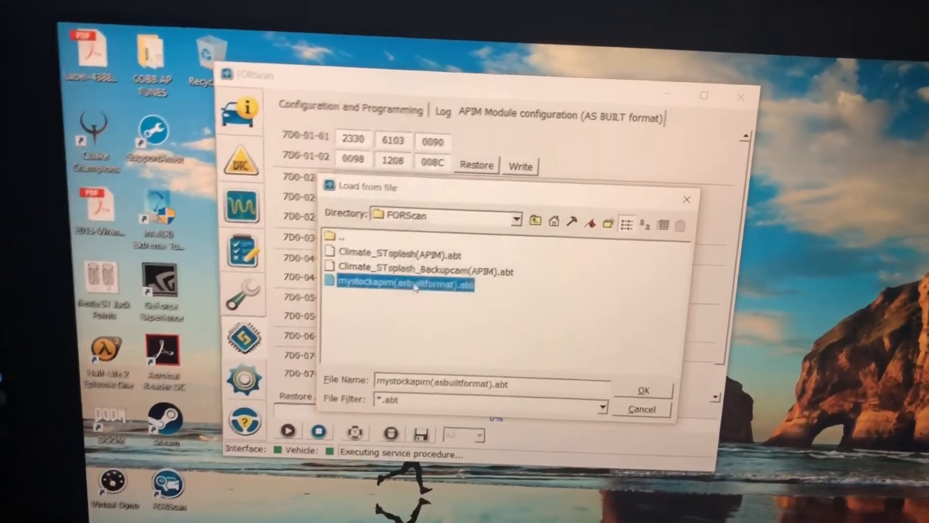
pyautogui.click(643, 390)
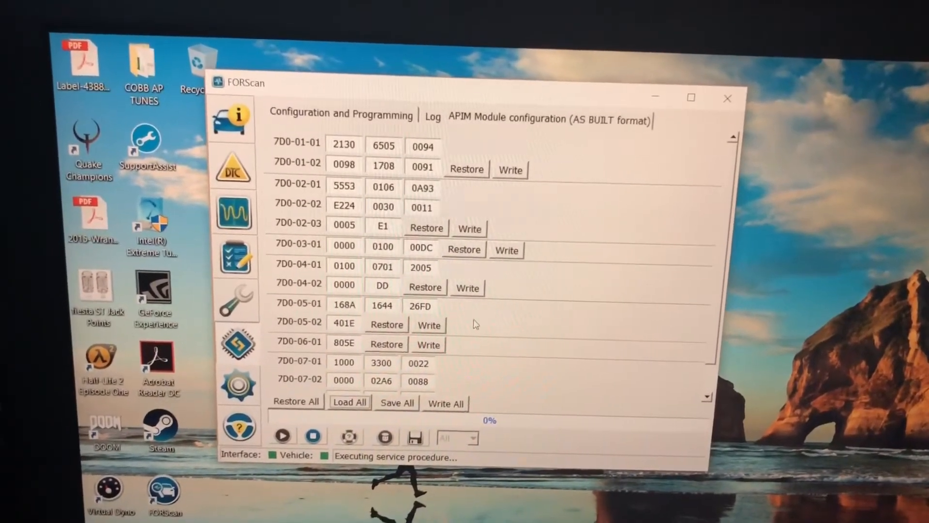
pyautogui.click(446, 403)
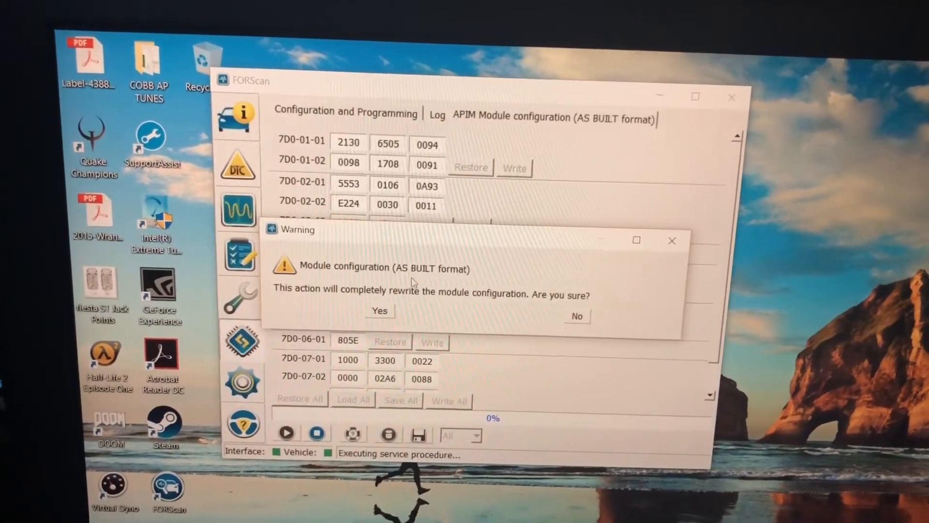
# Accept the warning to rewrite the APIM As Built configuration with the listed values.
pyautogui.click(379, 310)
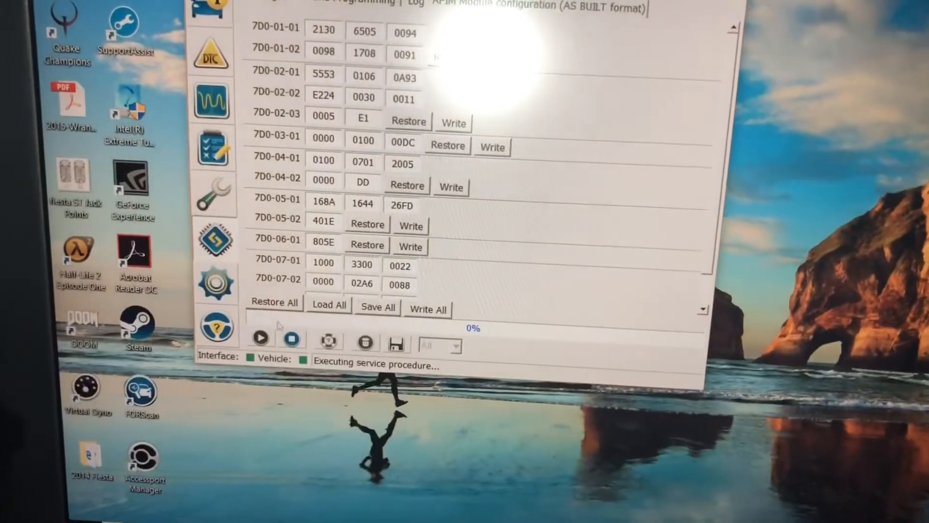
# Load the stock configuration file mystockapim(asbuiltformat).abt into the APIM fields.
pyautogui.click(328, 304)
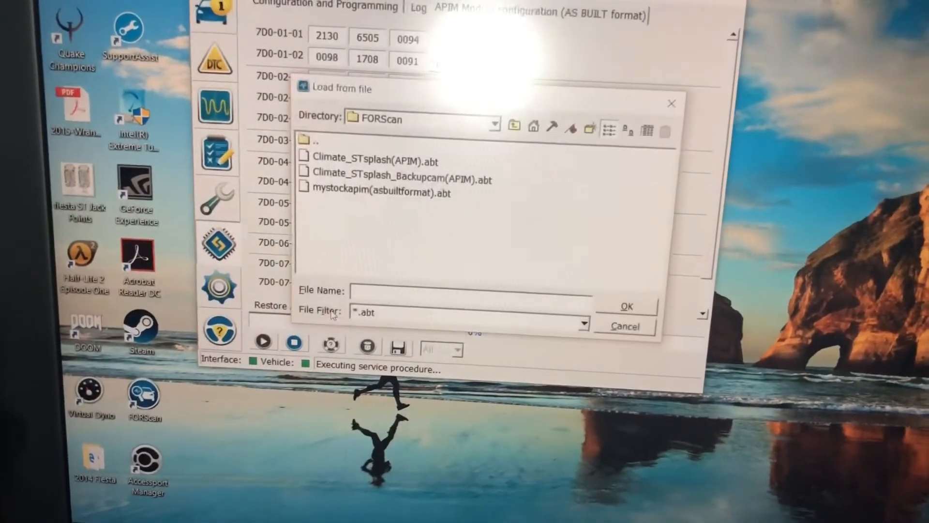
pyautogui.click(382, 192)
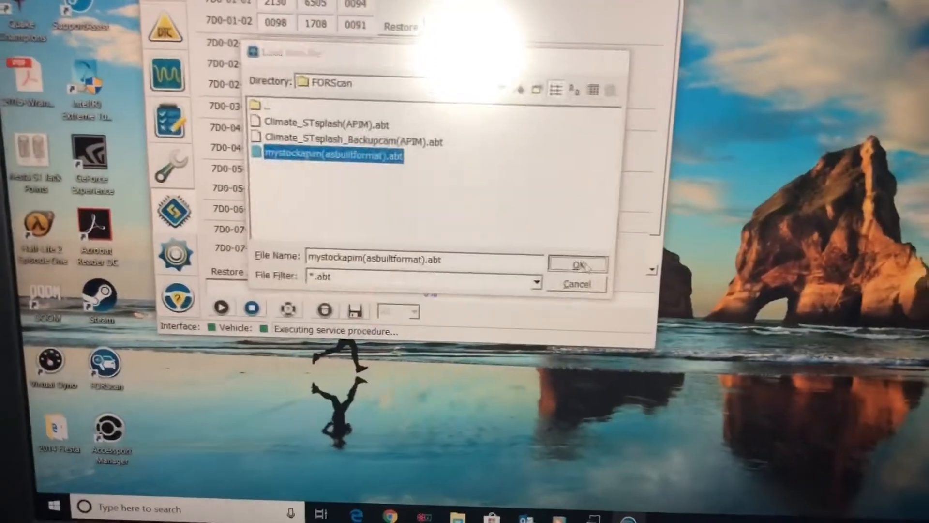
pyautogui.click(578, 263)
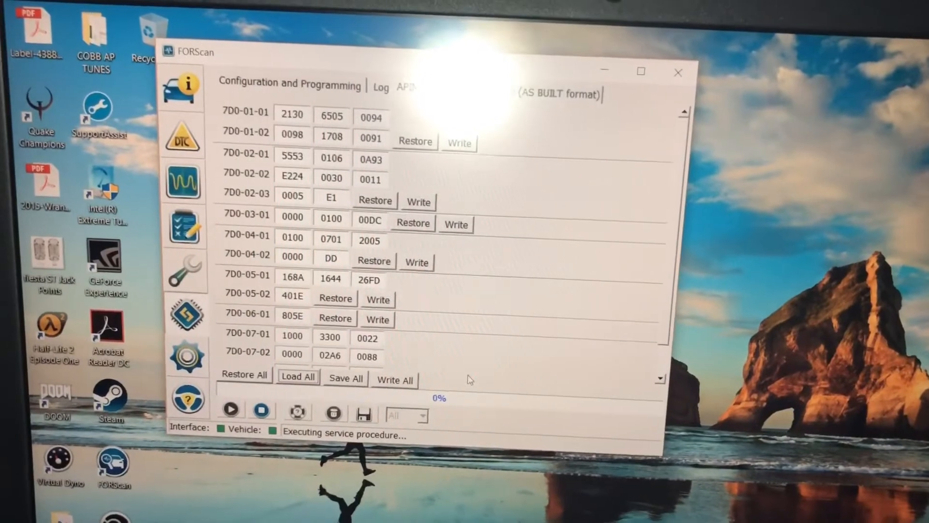
# Force-write all stock blocks to the APIM and acknowledge the programming success message.
pyautogui.click(394, 380)
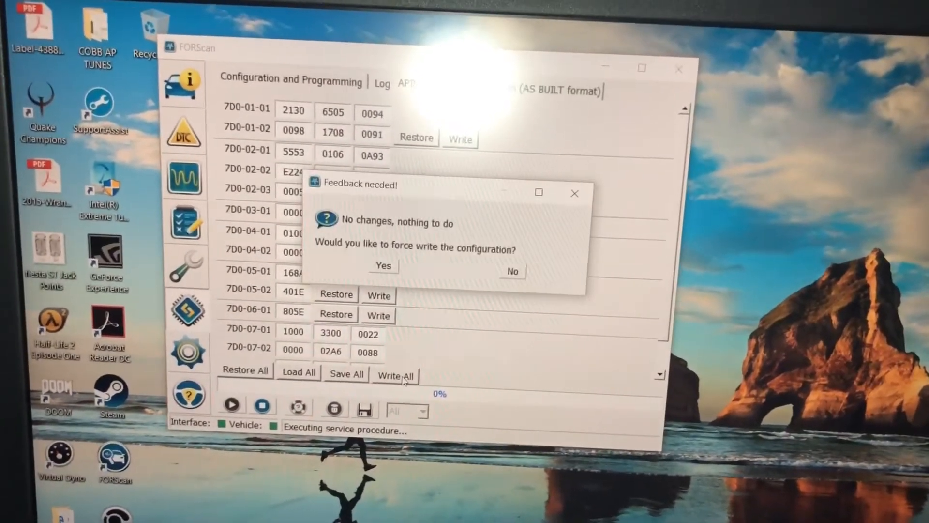
pyautogui.click(383, 265)
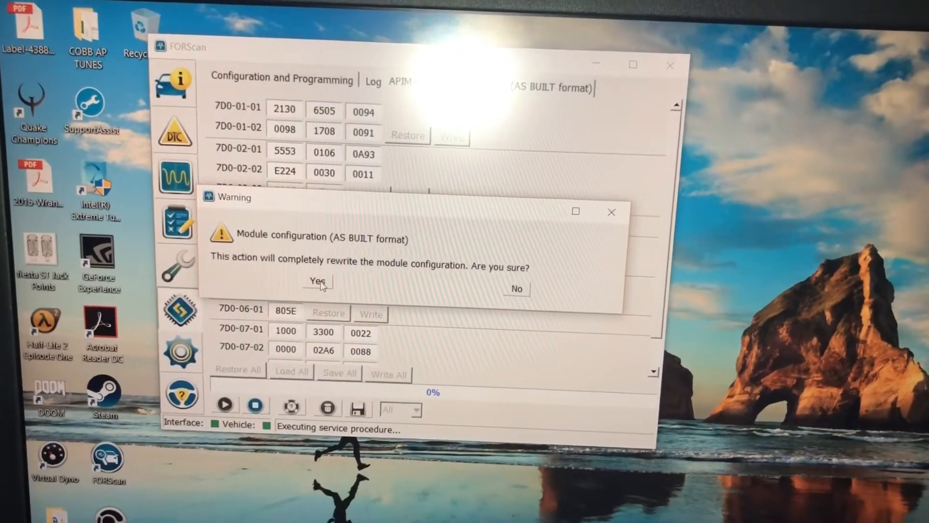
pyautogui.click(318, 281)
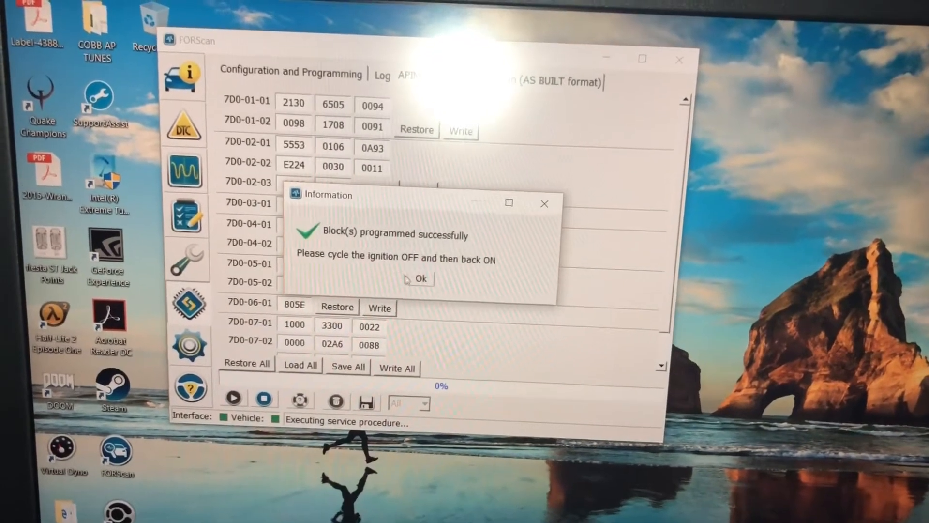
pyautogui.click(418, 279)
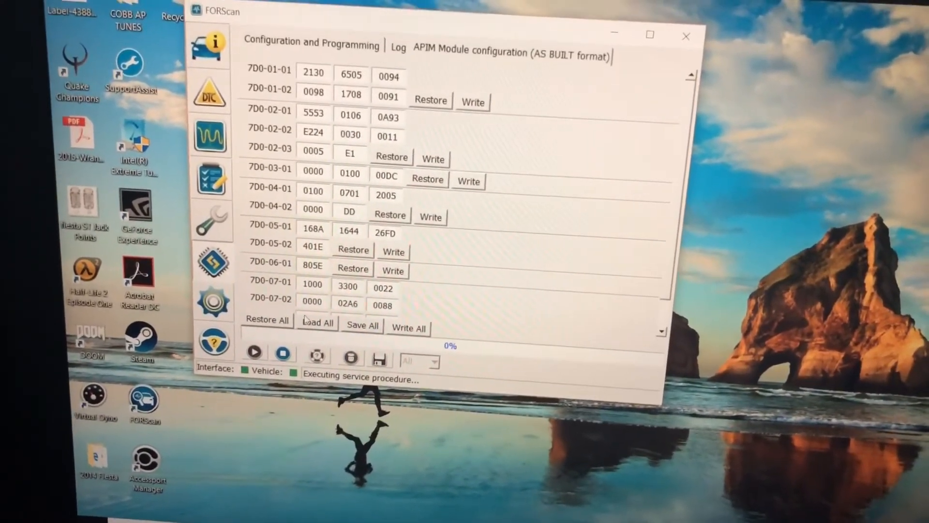
# Load Climate_STsplash_Backupcam(APIM).abt and write all its blocks to the APIM, confirming the warning.
pyautogui.click(316, 325)
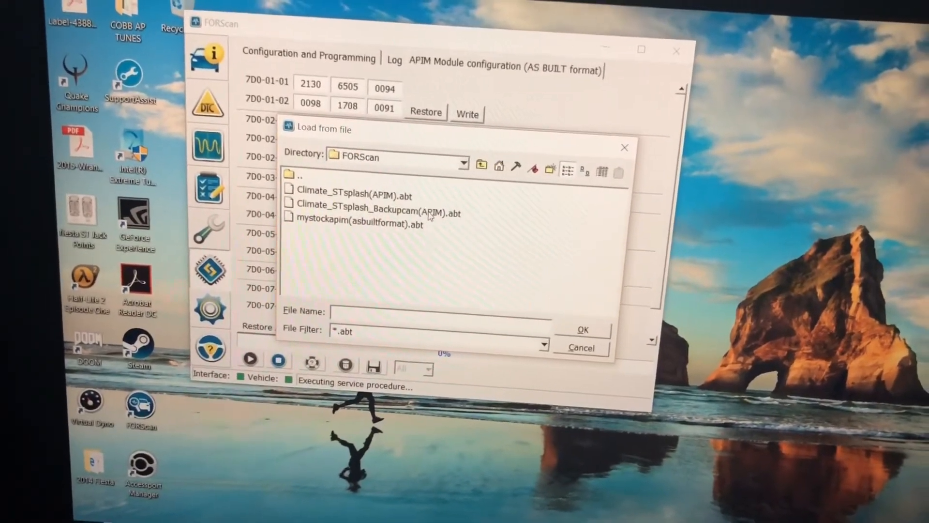
pyautogui.moveTo(368, 220)
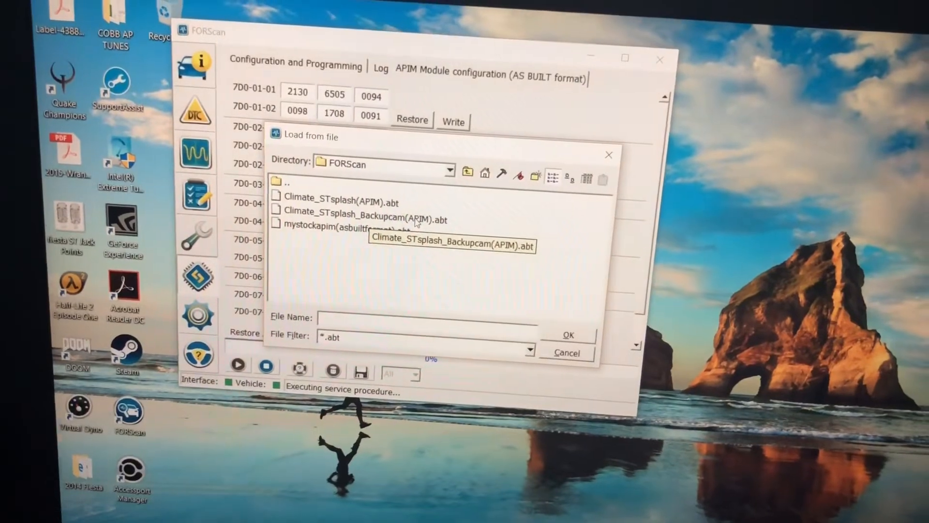
pyautogui.click(567, 335)
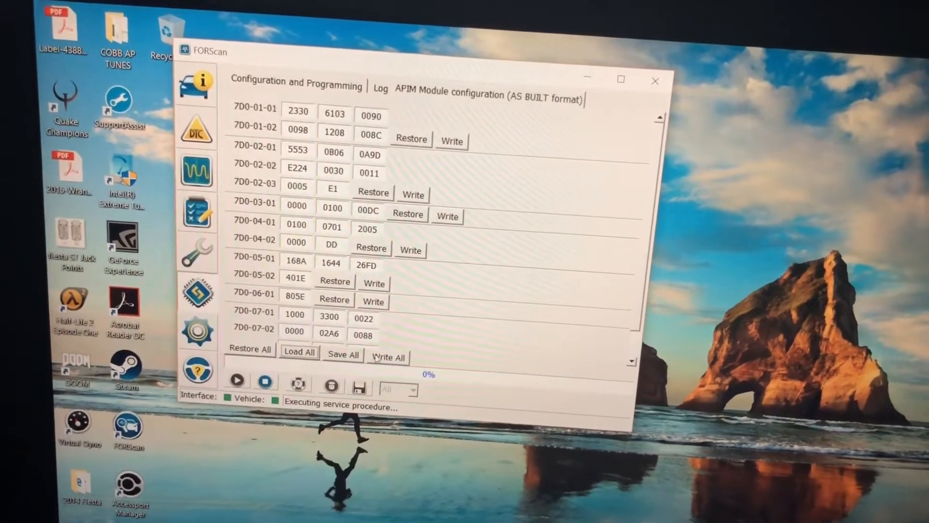
pyautogui.click(386, 357)
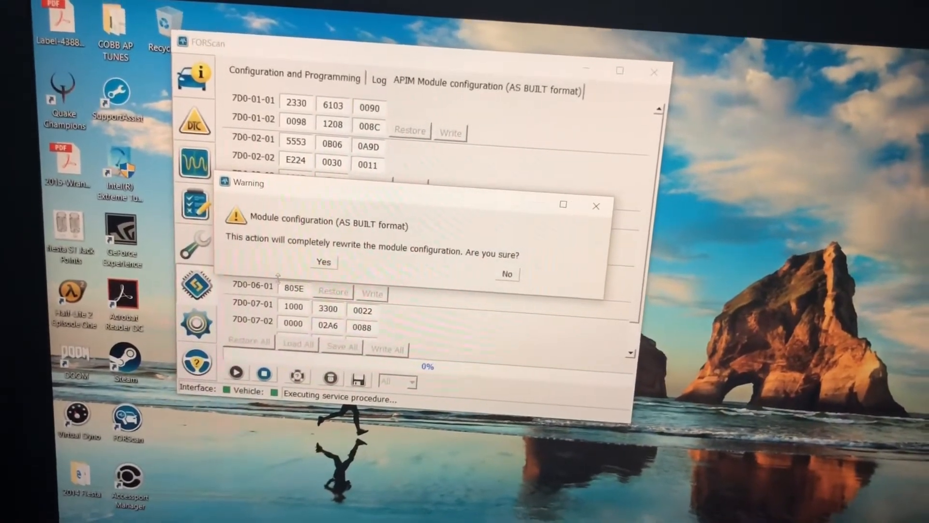
pyautogui.click(323, 262)
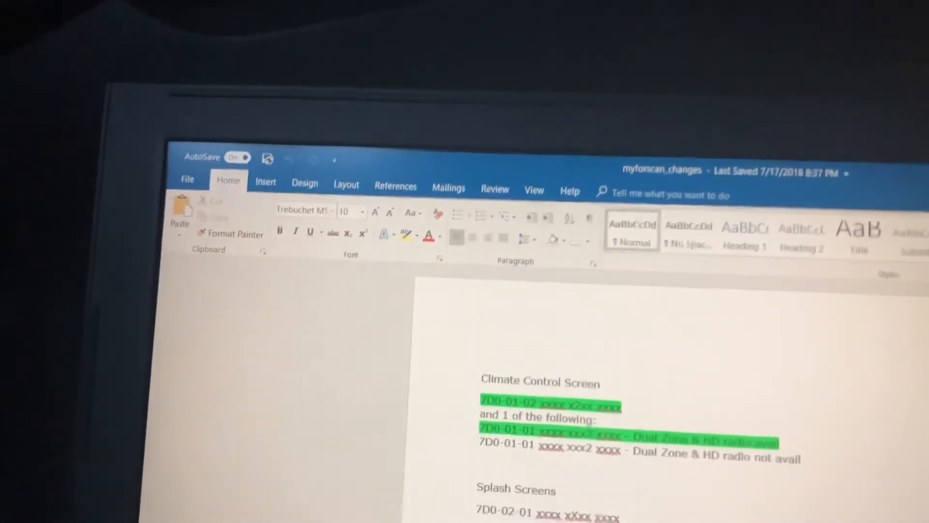
# Scroll through the myforscan_changes notes on splash-screen logos and the backup camera code.
pyautogui.scroll(-3)
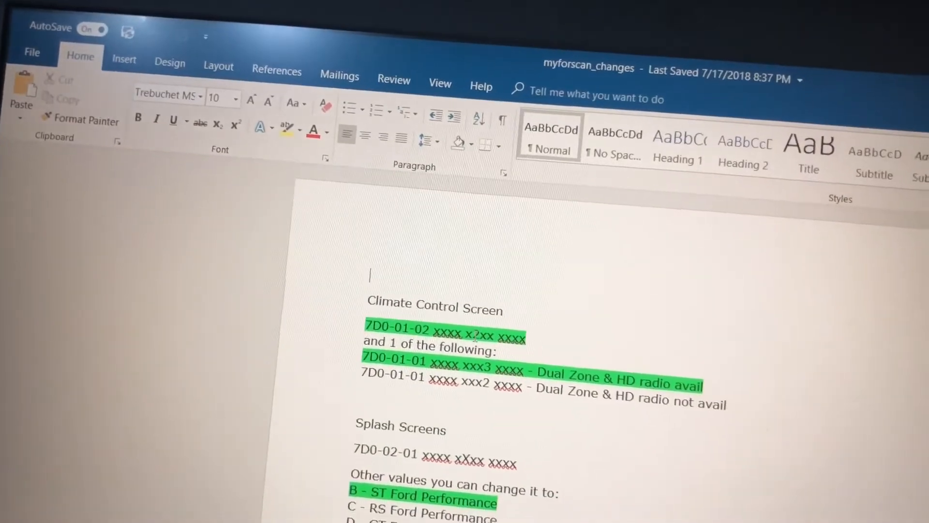
pyautogui.scroll(-3)
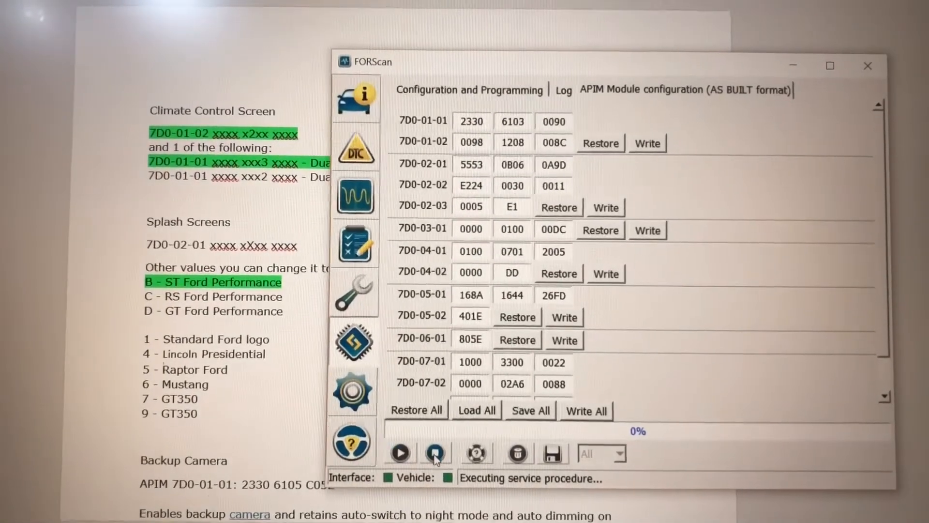
# Stop the running configuration procedure and disconnect FORScan from the Fiesta.
pyautogui.click(562, 90)
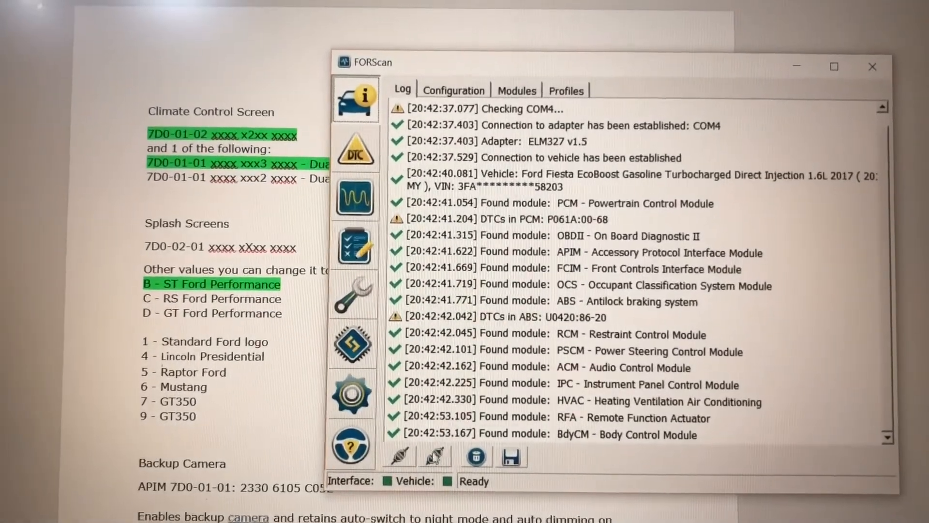
pyautogui.click(443, 458)
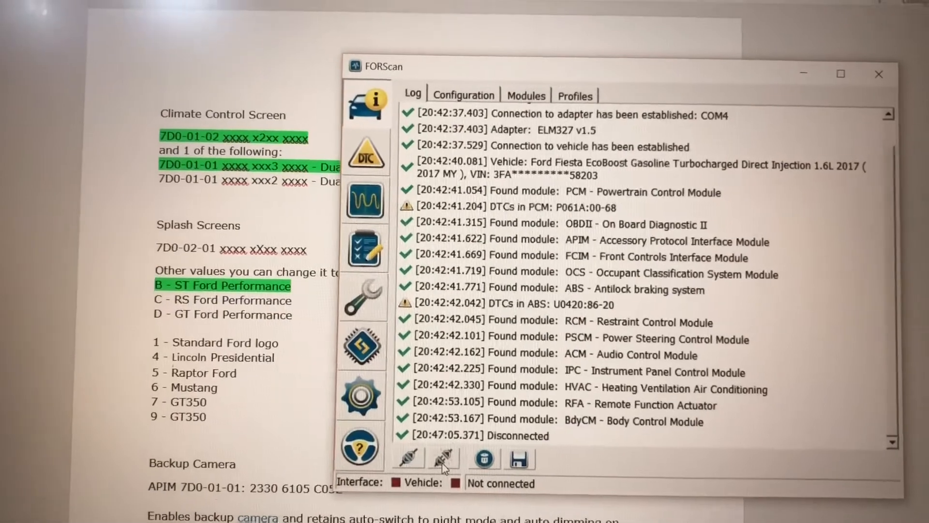